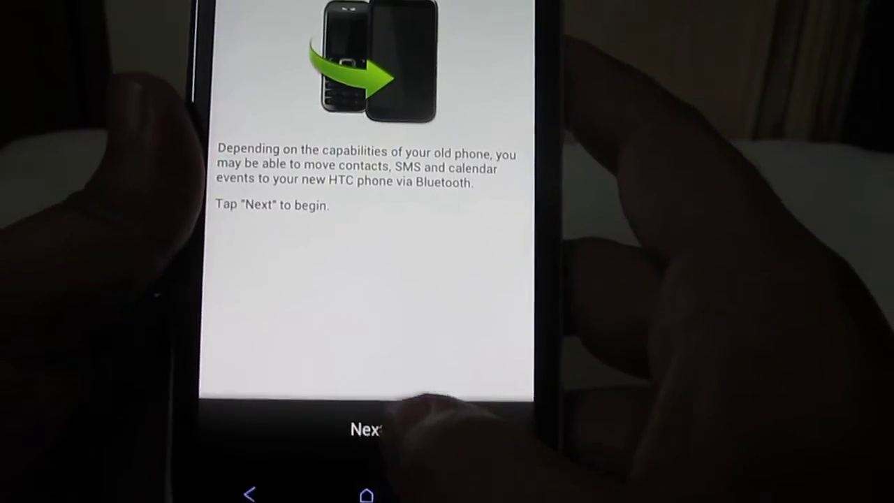
# Continue past the Bluetooth introduction to the Select your old phone brand list
pyautogui.click(366, 430)
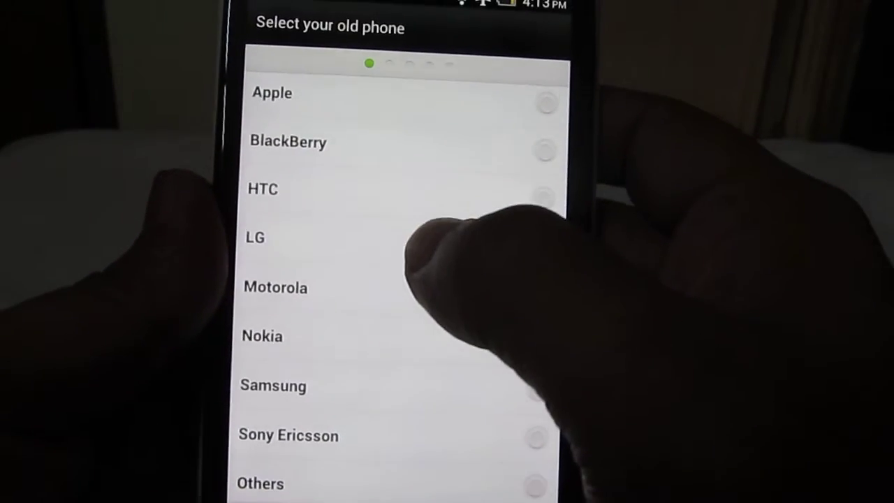
# Choose Nokia as the old phone and browse its model list to the 6000 series
pyautogui.click(516, 341)
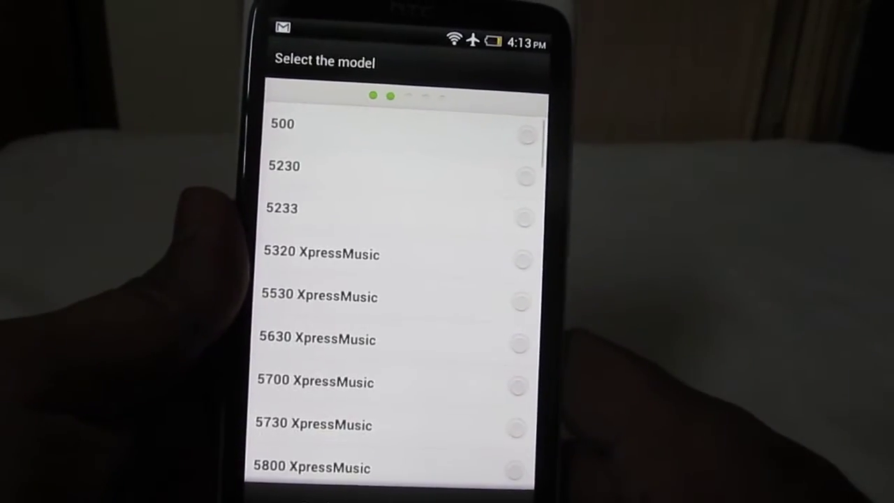
pyautogui.scroll(-3)
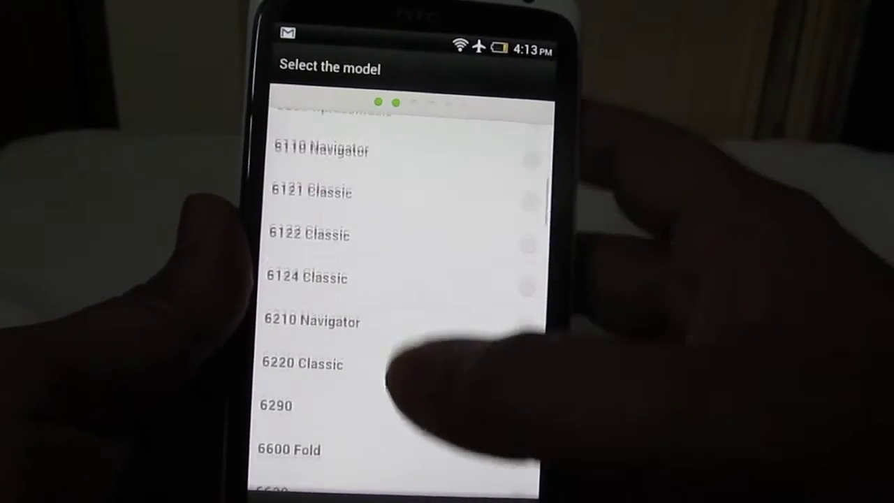